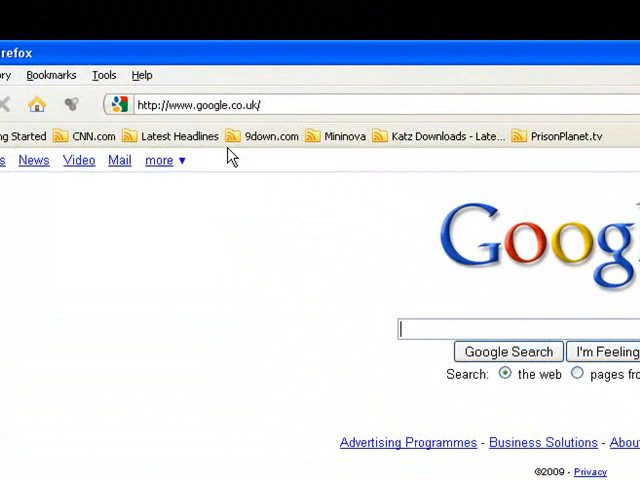
mouse_move(500, 140)
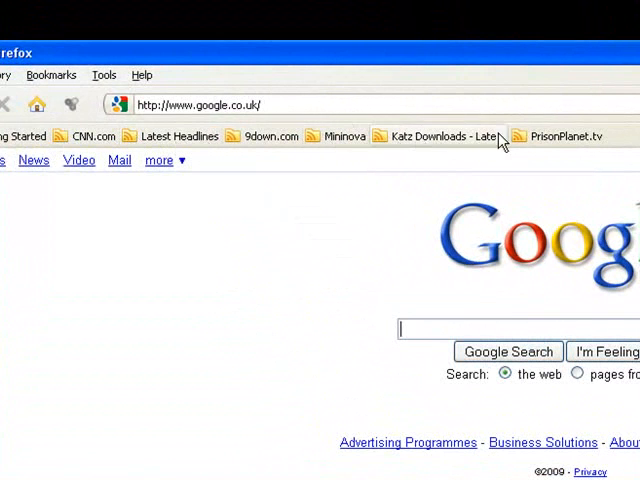
mouse_move(343, 141)
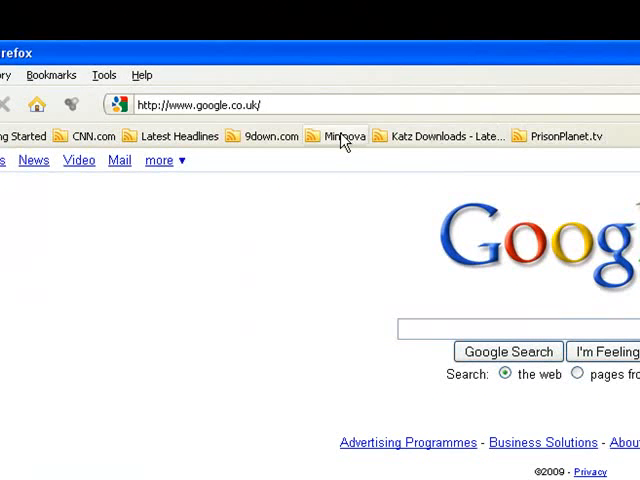
- View the Katz Downloads feed items, then launch Mozilla Firefox from the desktop shortcut
left_click(340, 135)
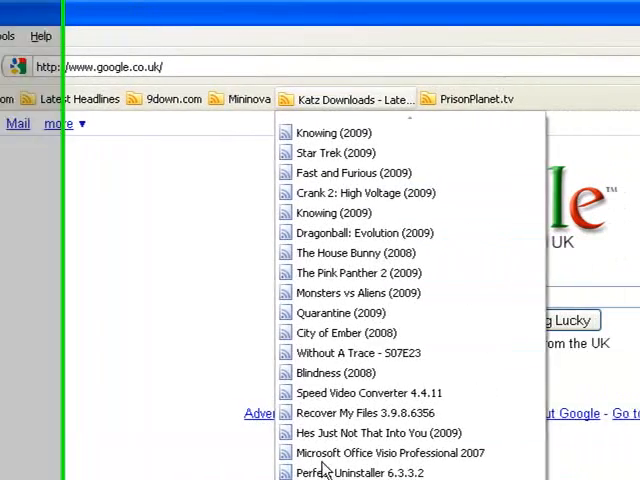
left_click(410, 99)
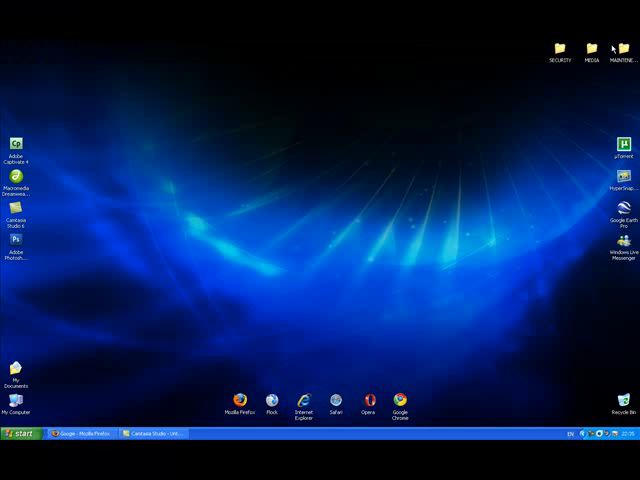
mouse_move(231, 416)
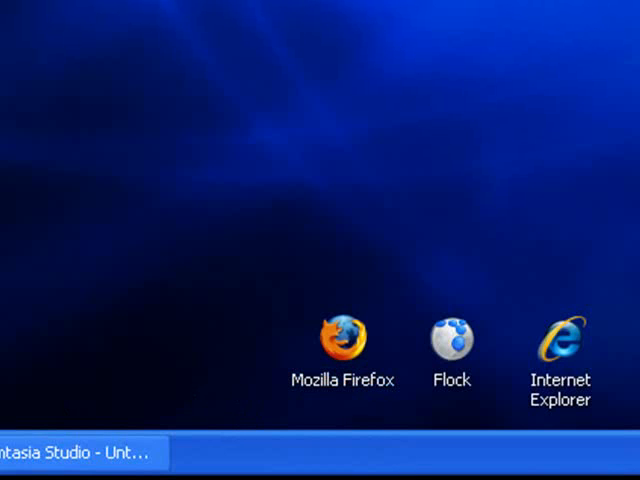
double_click(347, 338)
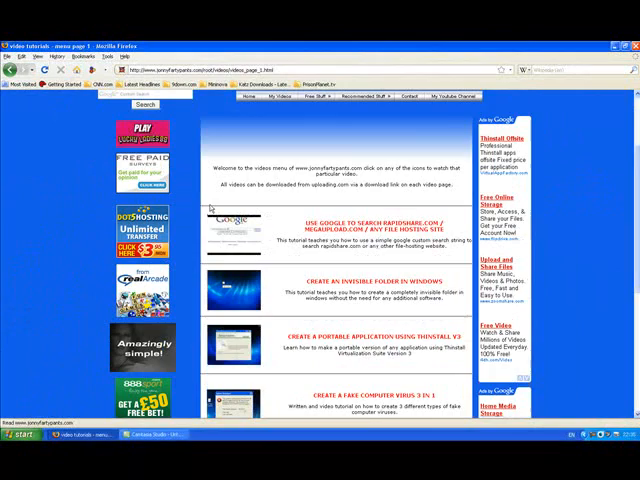
- Scroll the video tutorials menu to the Firefox bookmarks for downloading audio/video entry
scroll("down", 3)
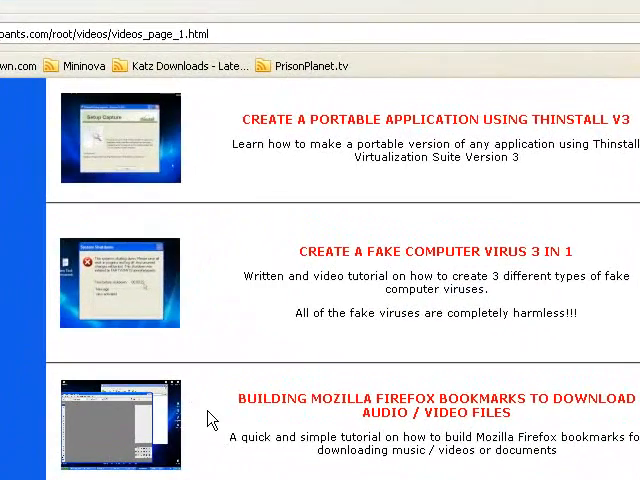
mouse_move(390, 403)
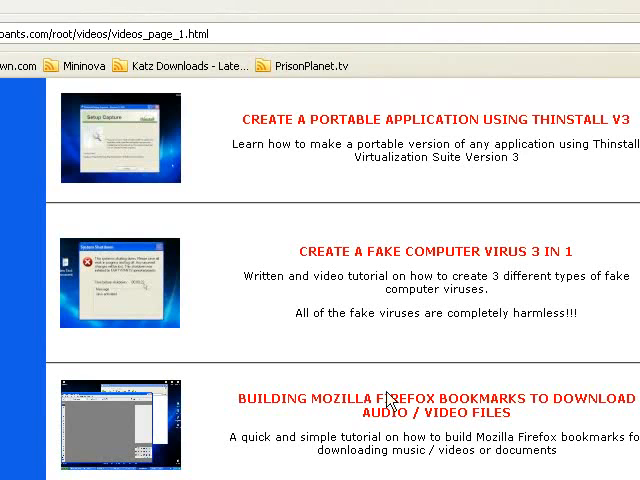
mouse_move(598, 396)
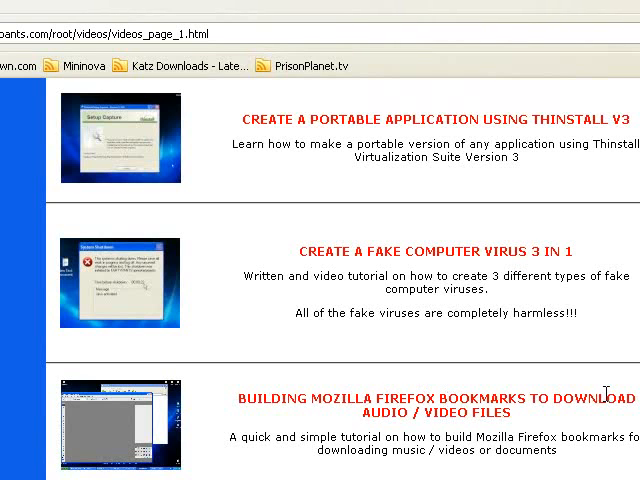
mouse_move(135, 428)
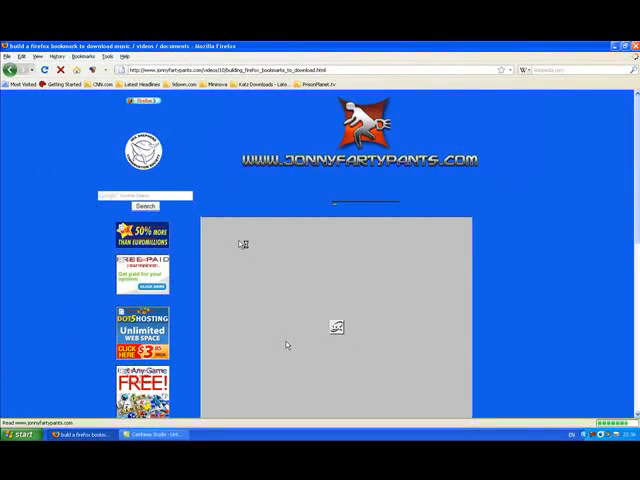
scroll("down", 3)
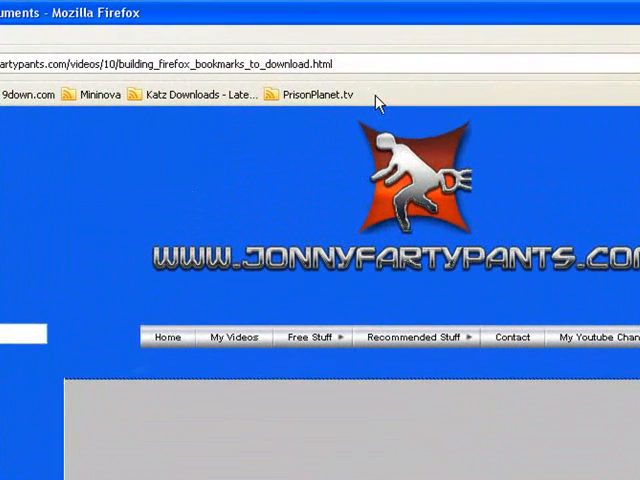
- Add a toolbar bookmark 'music downloads' with keyword 'music' and the pasted search address
right_click(380, 100)
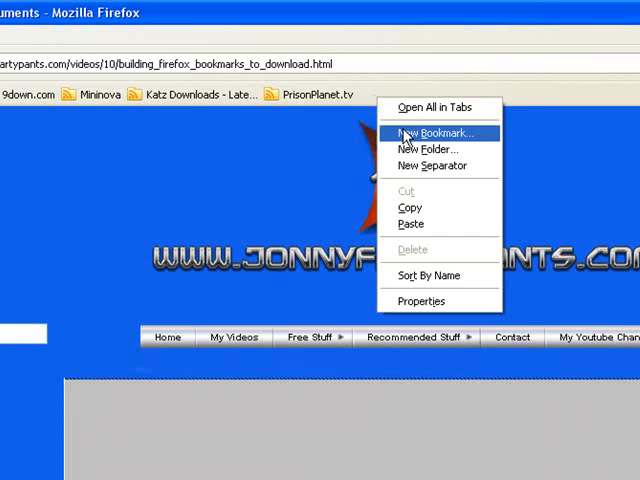
left_click(435, 133)
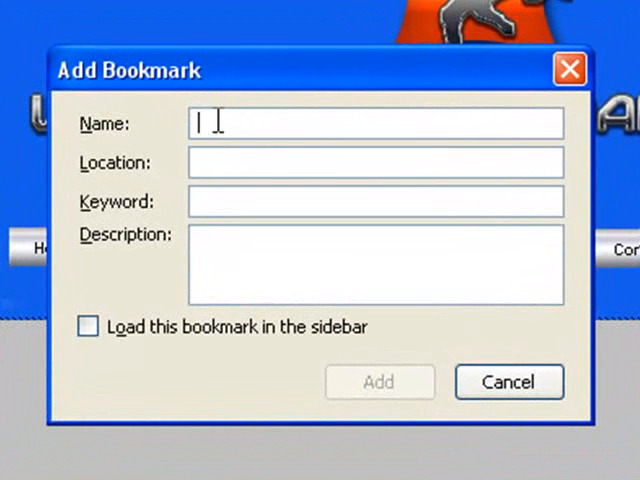
type("music downloads")
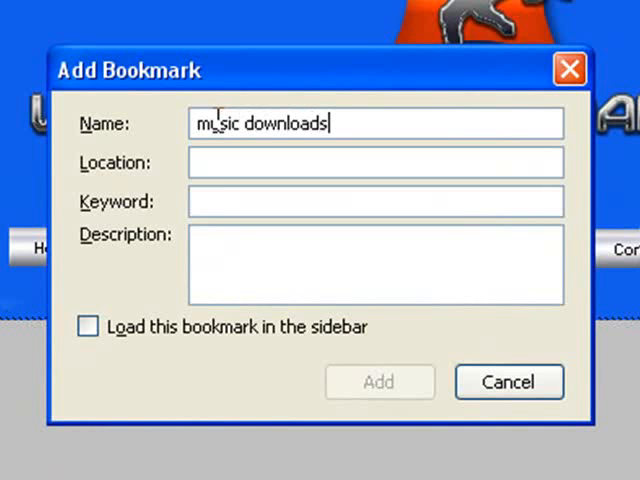
mouse_move(192, 200)
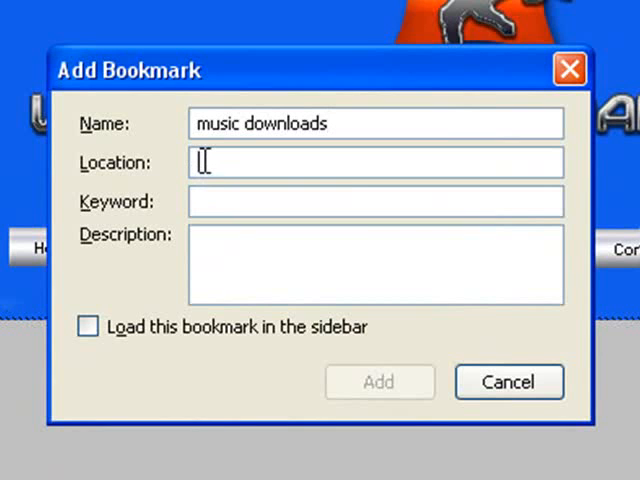
right_click(205, 162)
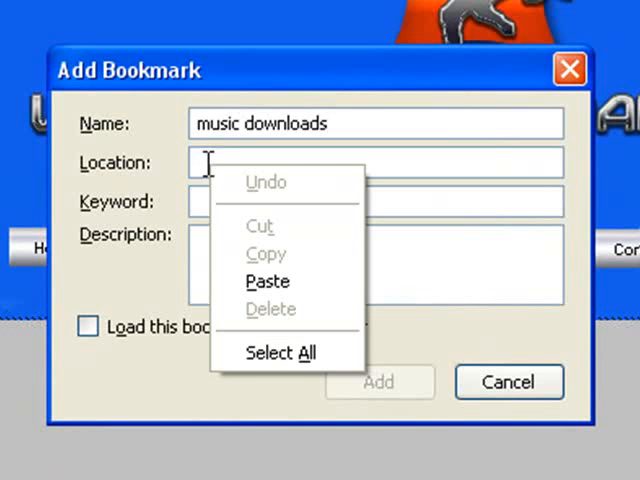
left_click(267, 281)
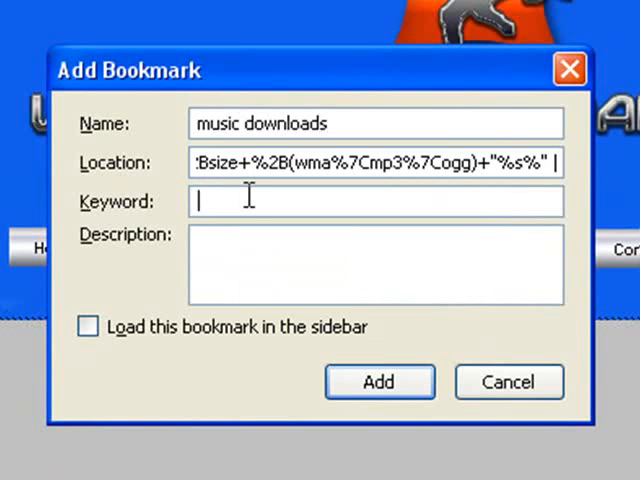
type("music")
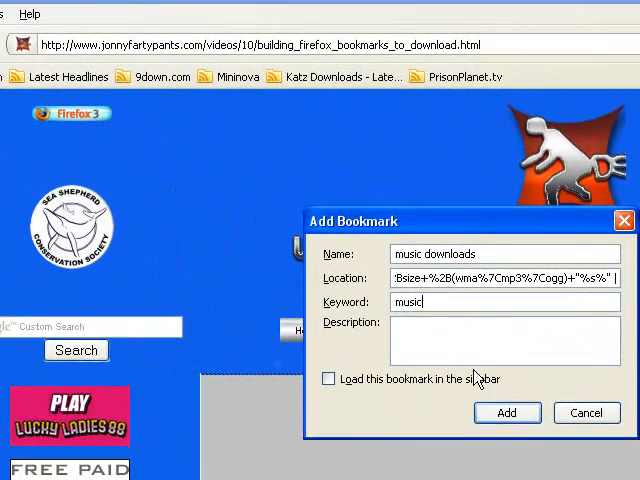
left_click(506, 412)
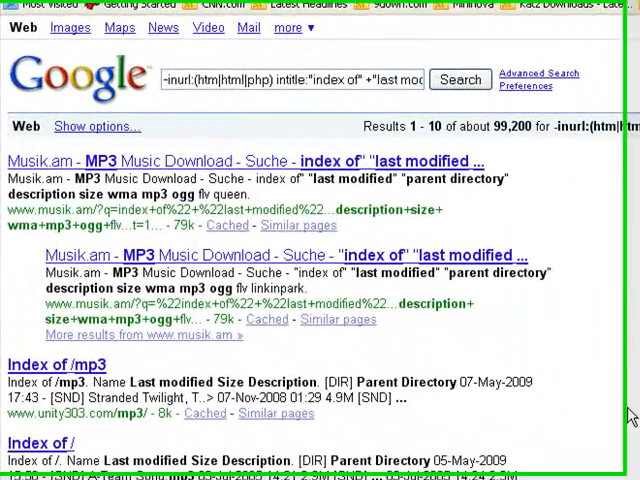
- Scroll down the Google 'index of' results to the Index of /mp3 listings
scroll("down", 3)
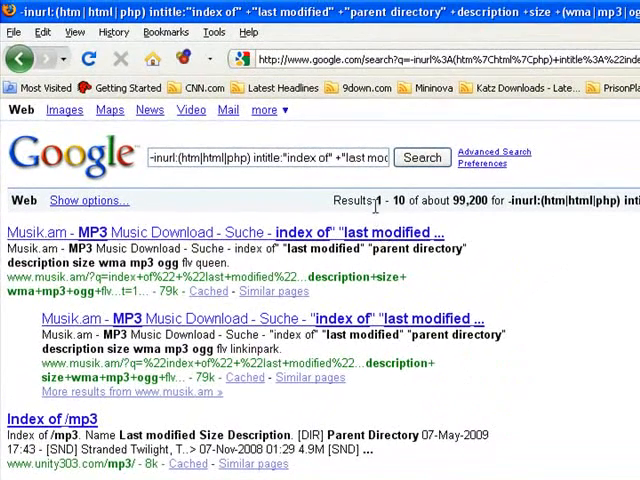
mouse_move(467, 200)
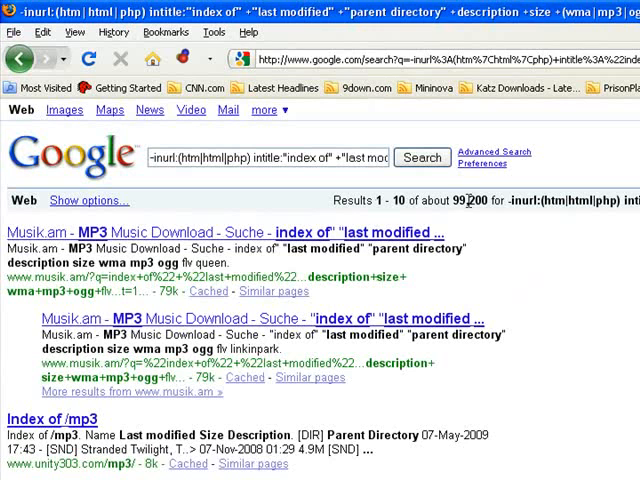
mouse_move(8, 296)
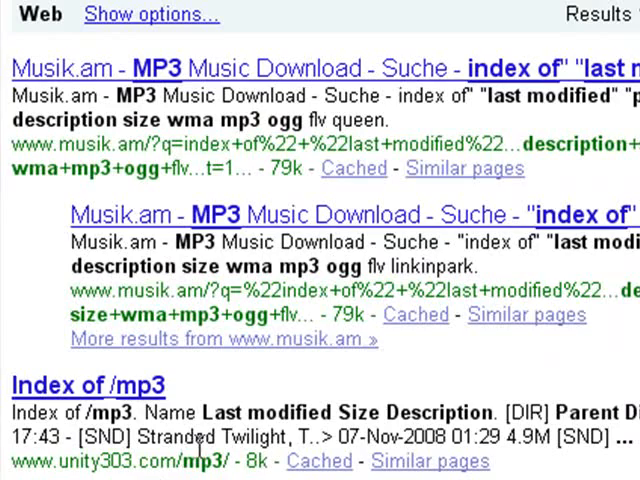
scroll("down", 3)
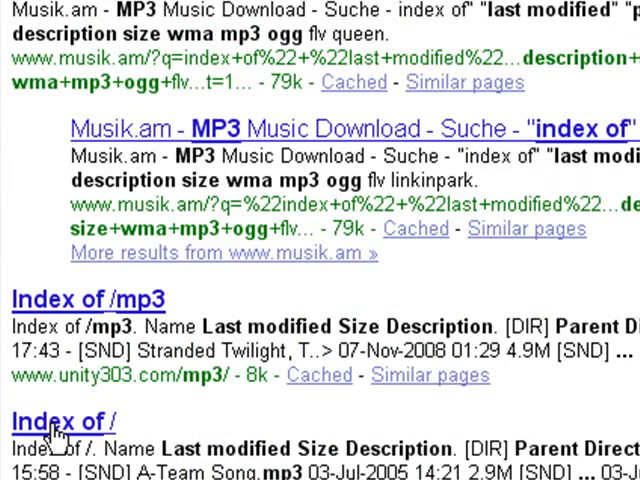
- Browse the themes.stumpnet.net TV theme MP3 directory, then return to the Google results
left_click(60, 420)
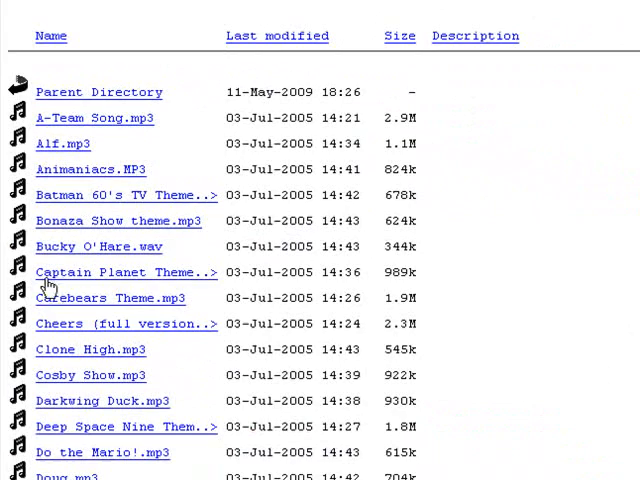
mouse_move(155, 117)
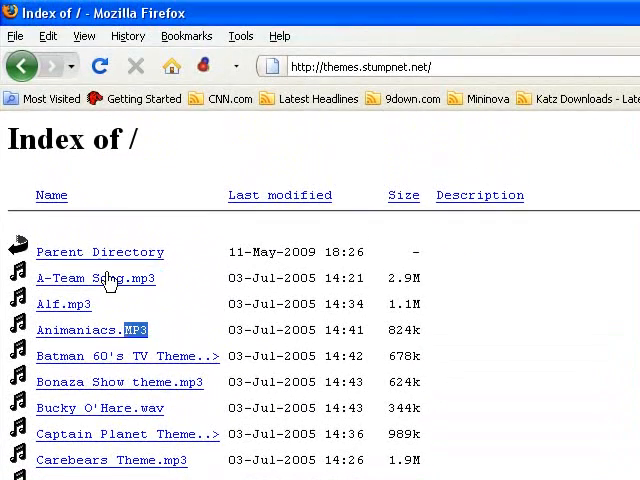
scroll("down", 3)
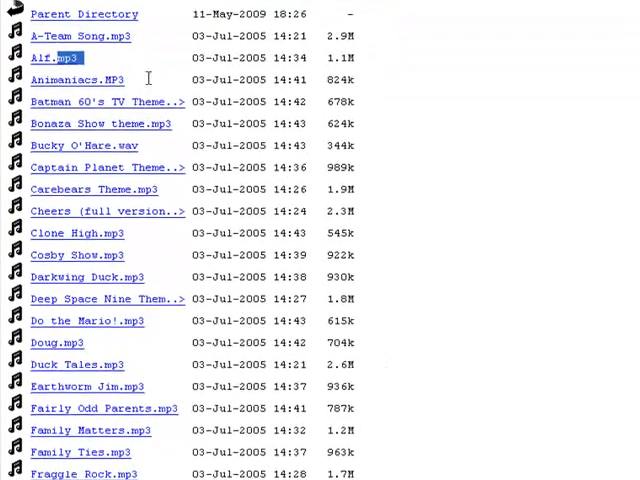
scroll("down", 3)
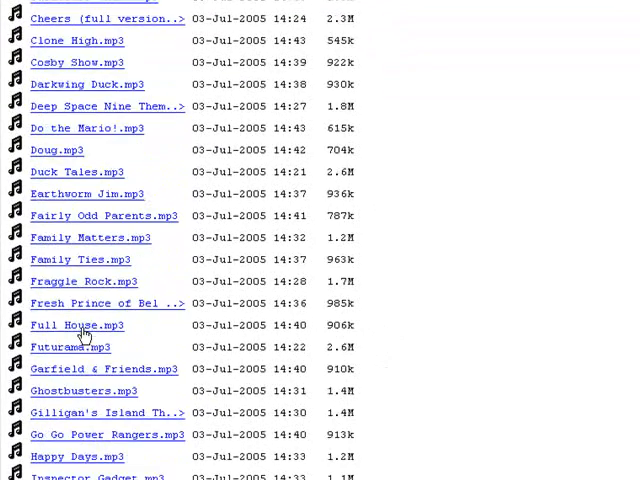
scroll("down", 3)
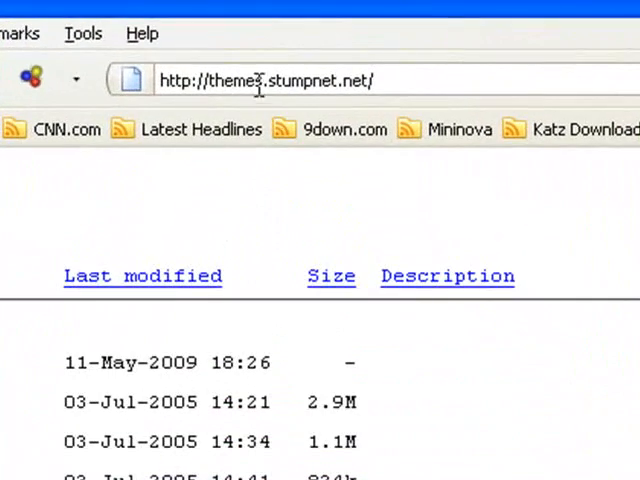
scroll("down", 3)
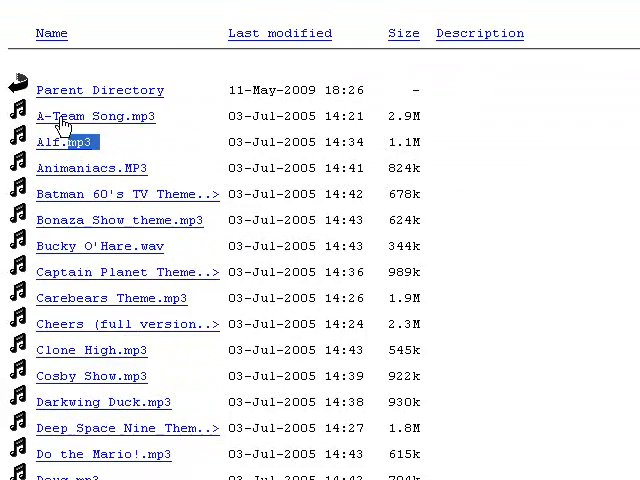
left_click(95, 116)
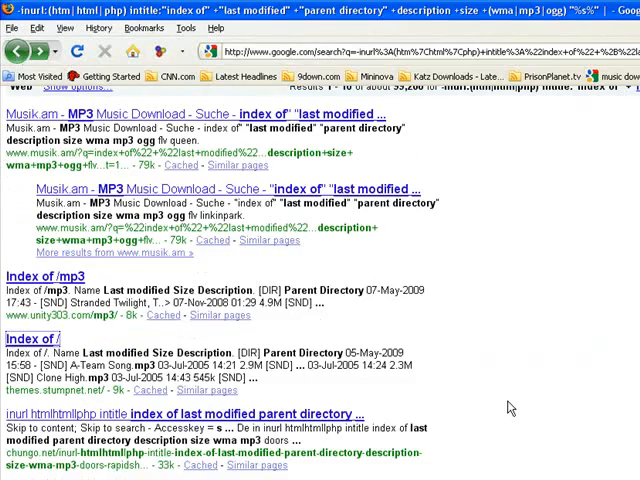
- Browse the b3ta.com Index of /mp3 listing and move on to results 11–20
scroll("down", 3)
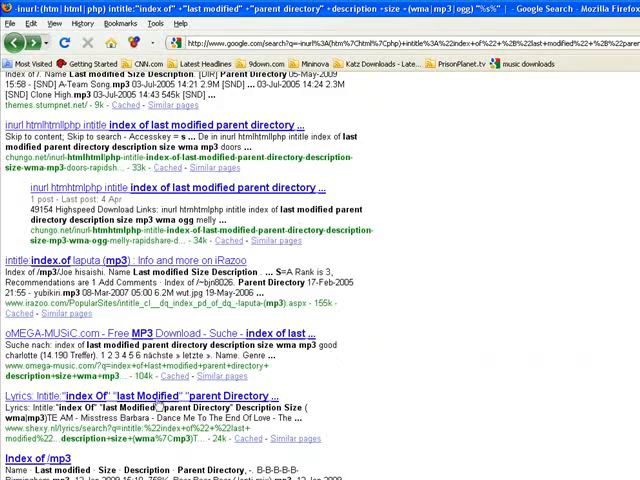
scroll("down", 3)
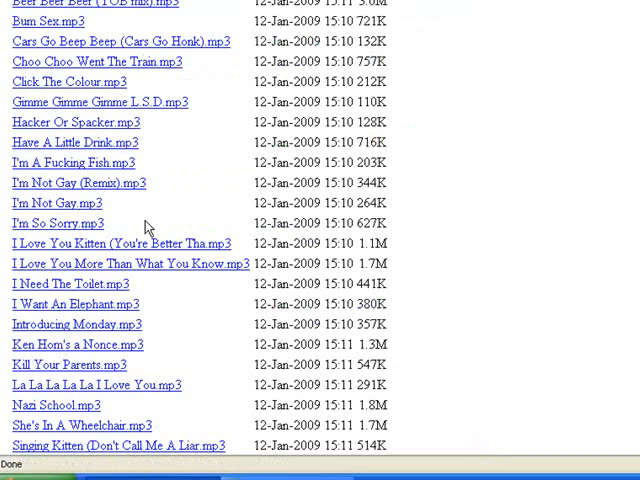
mouse_move(92, 23)
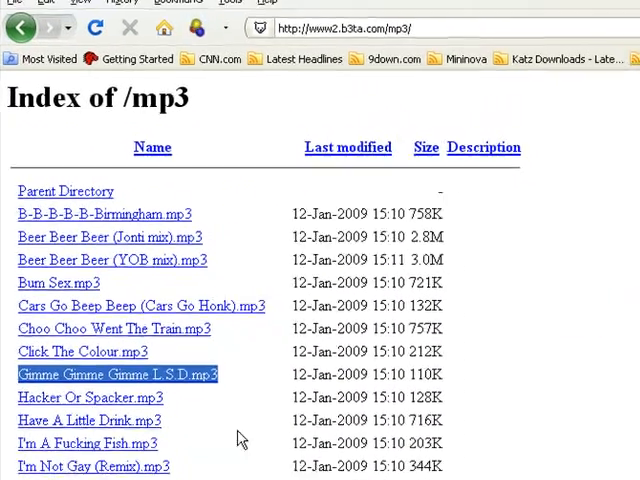
scroll("down", 3)
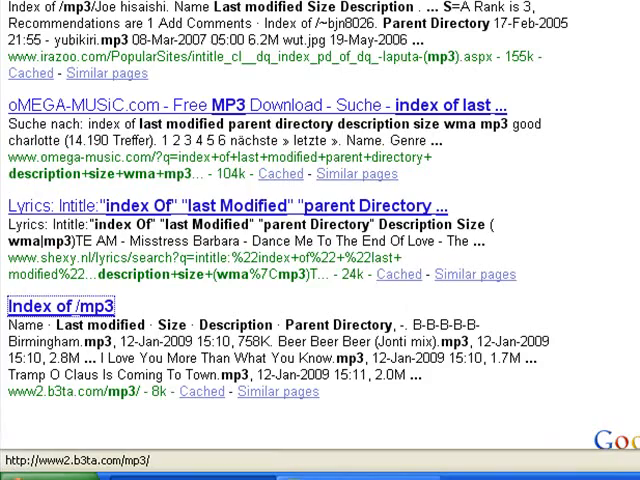
scroll("down", 3)
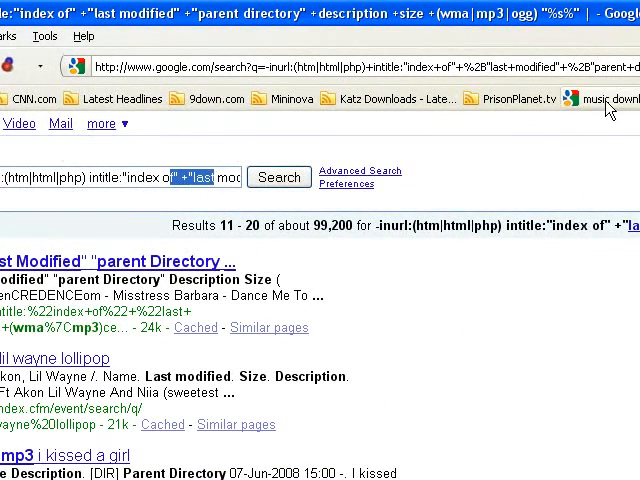
mouse_move(611, 115)
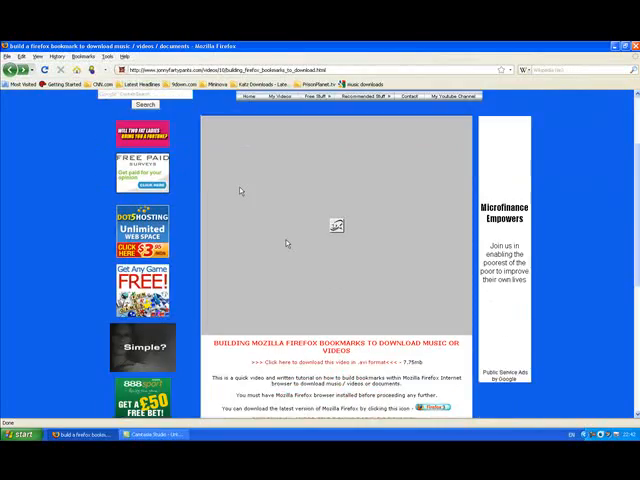
- Scroll the tutorial page and copy the video downloads search link
scroll("down", 3)
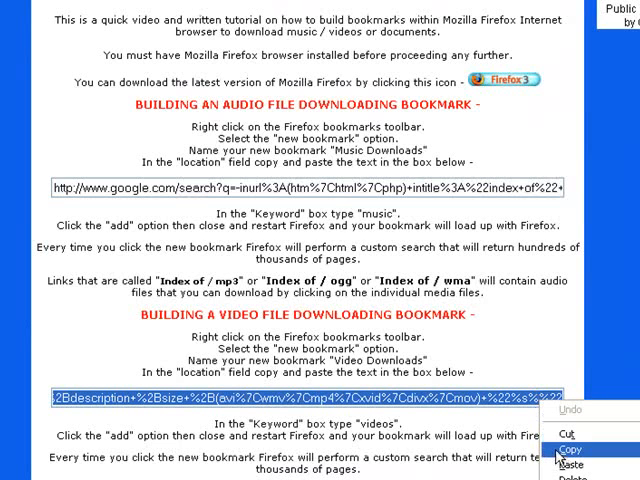
left_click(571, 449)
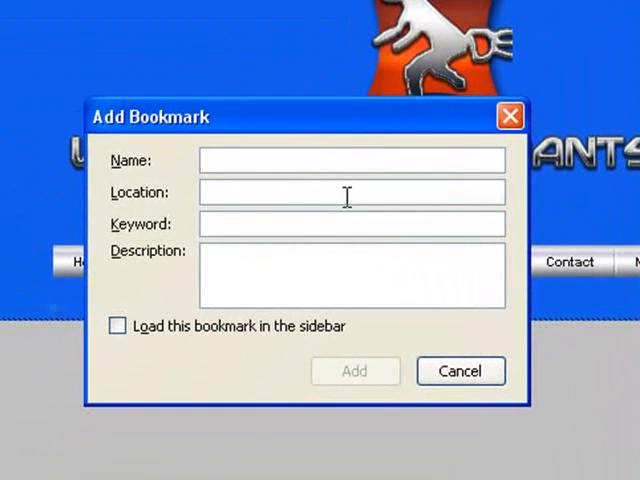
- Name the new bookmark 'video downloads', set keyword 'video', and add it
type("video do")
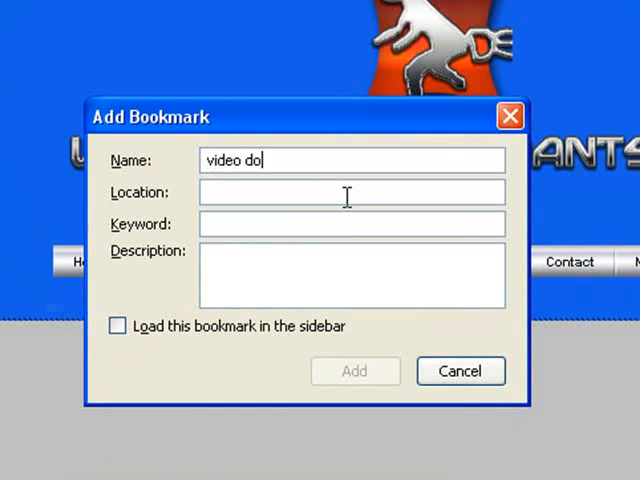
type("wnloads")
left_click(352, 224)
type("video")
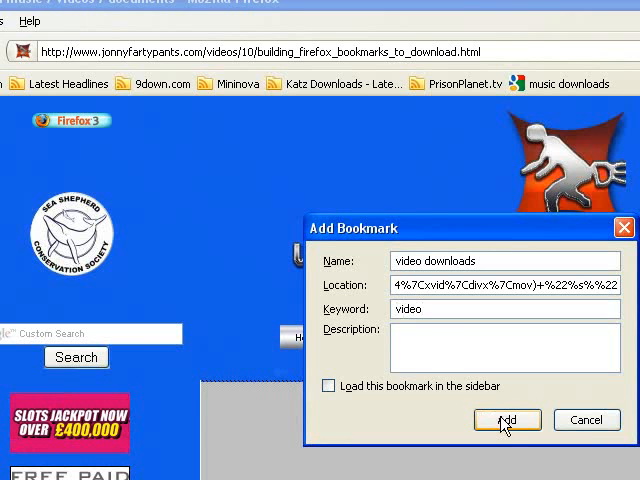
left_click(504, 419)
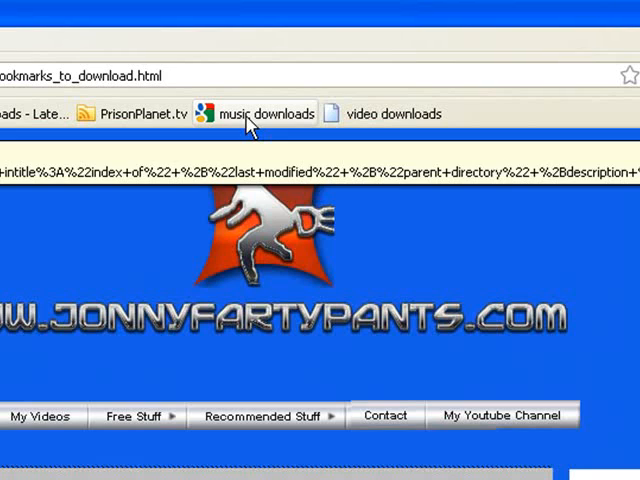
- Run the 'video downloads' bookmark from the Bookmarks Toolbar
left_click(390, 113)
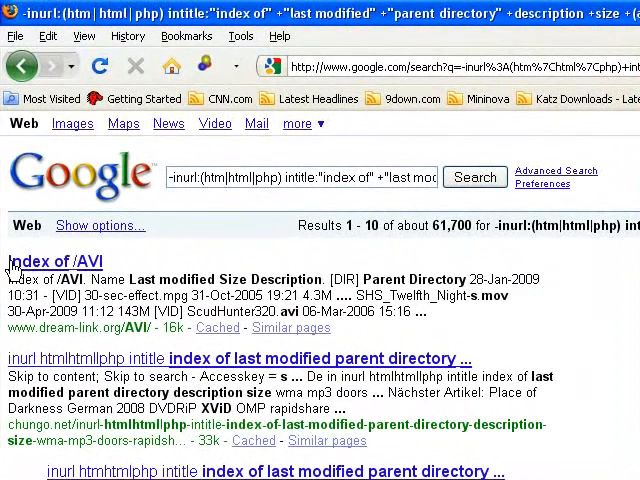
- Browse the dream-link.org Index of /AVI file listing, then return to the video results
double_click(45, 261)
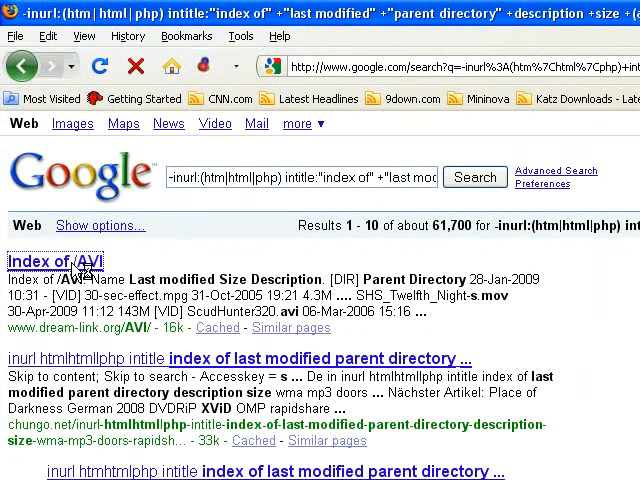
left_click(46, 260)
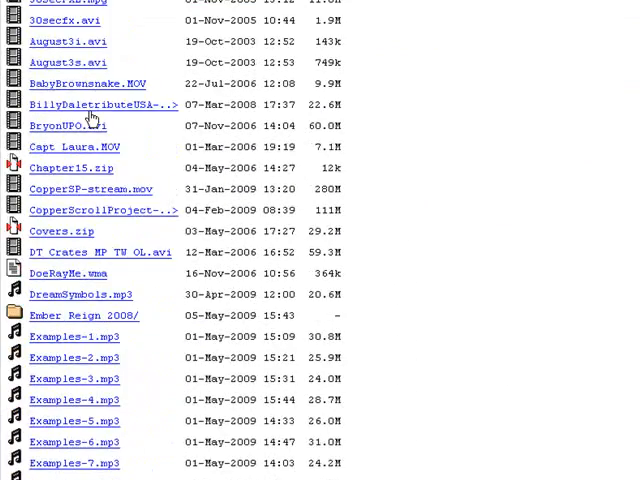
scroll("down", 3)
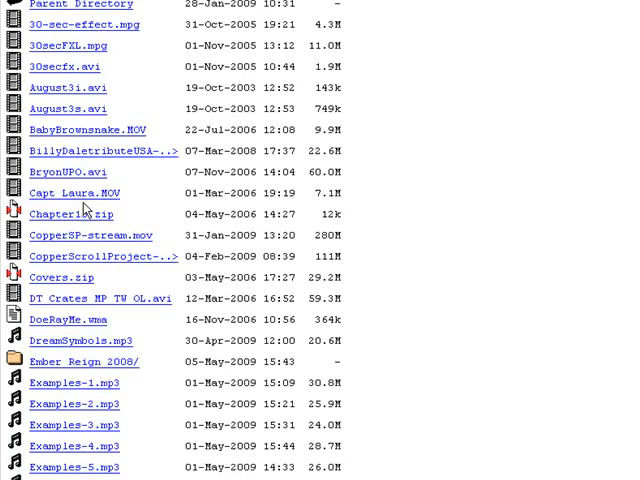
scroll("down", 3)
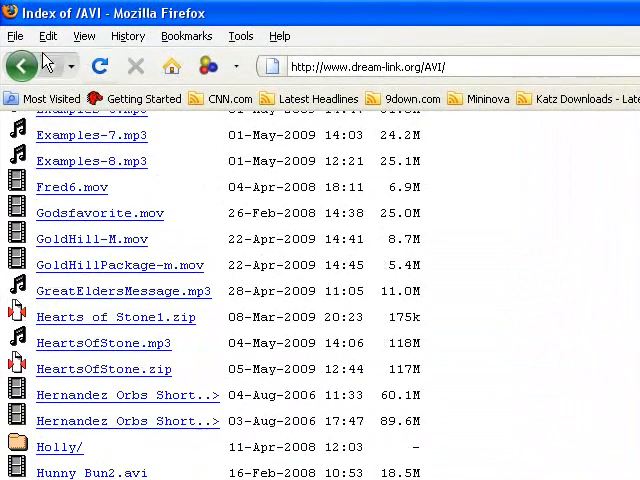
left_click(27, 66)
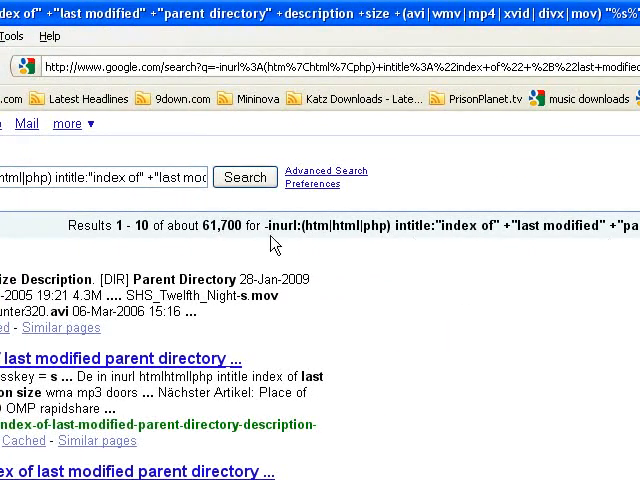
mouse_move(268, 231)
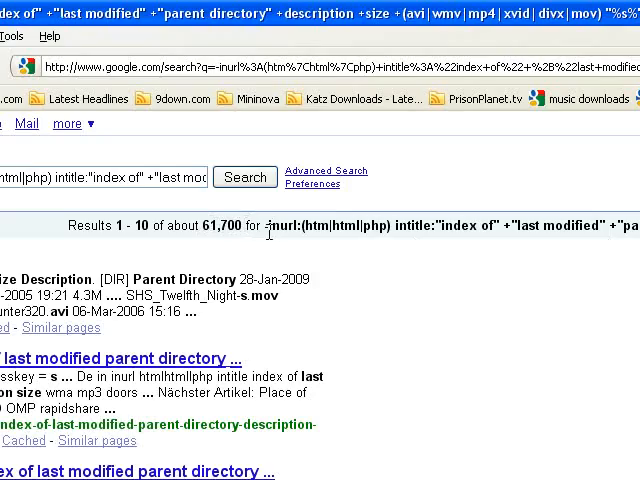
- Scroll down the video search results to the 'Index of /divx on 202.38.64.41' listing
scroll("down", 3)
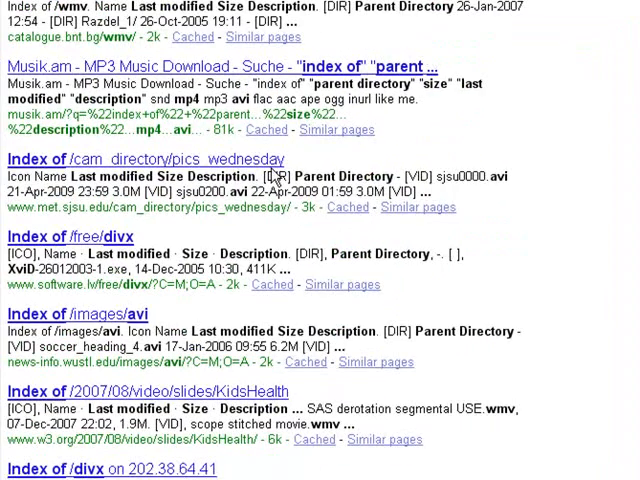
scroll("down", 3)
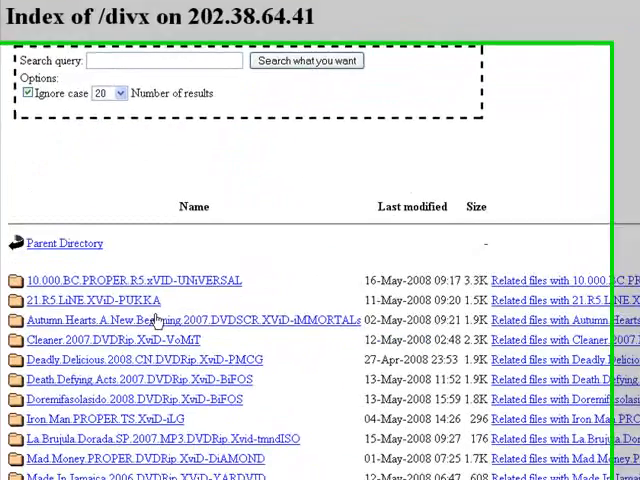
scroll("down", 3)
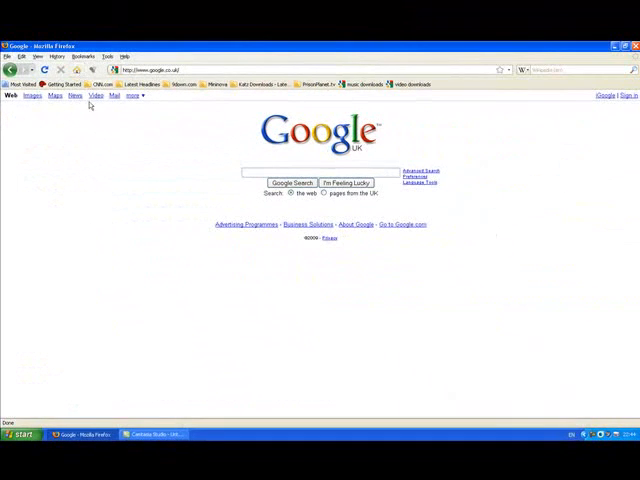
mouse_move(88, 263)
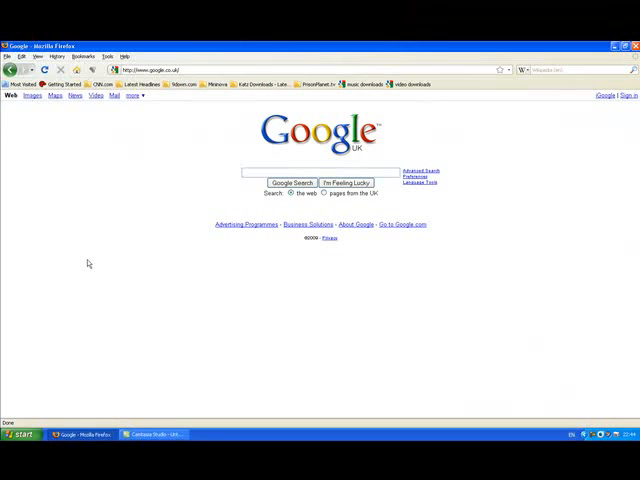